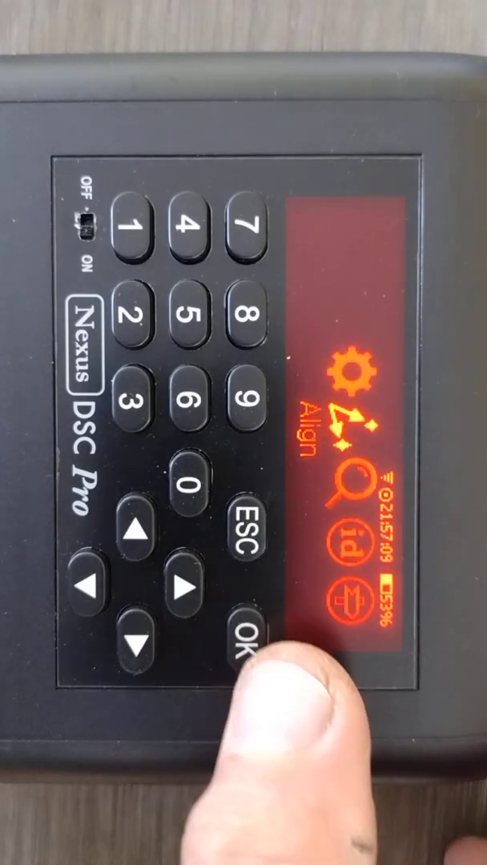
Set the Align altitude reference to 90°, giving telescope coordinates 0.00°, 90.00°.
left_click(242, 643)
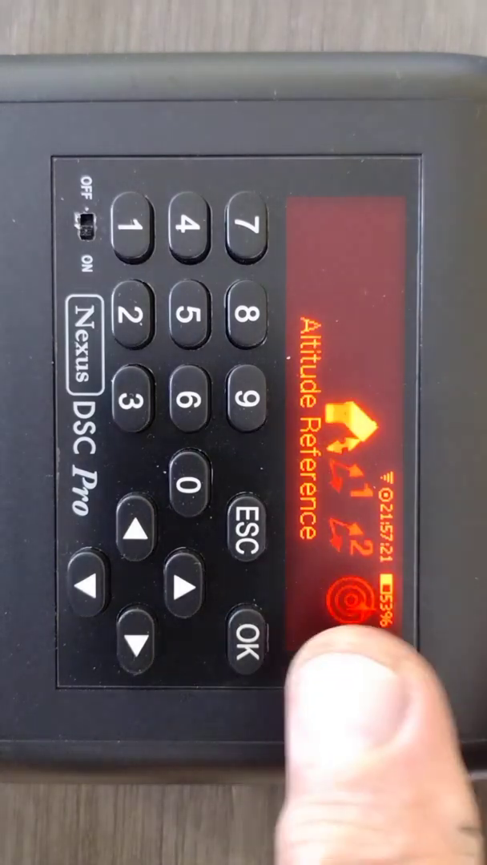
left_click(244, 652)
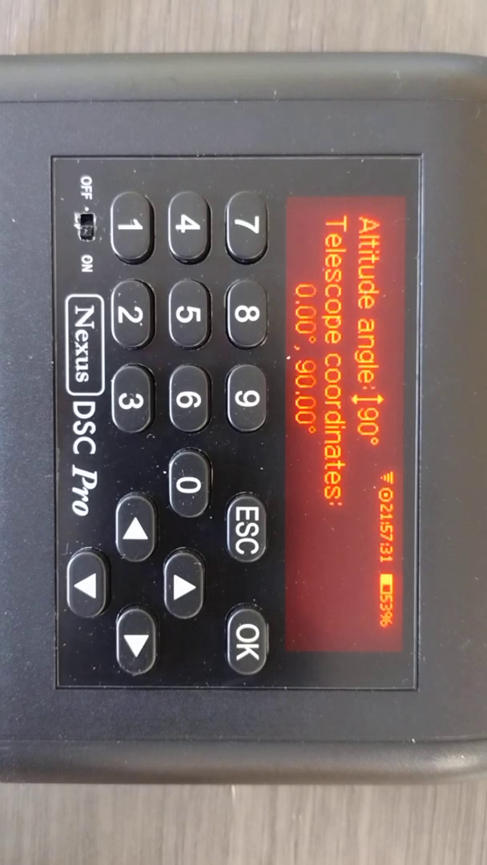
left_click(241, 648)
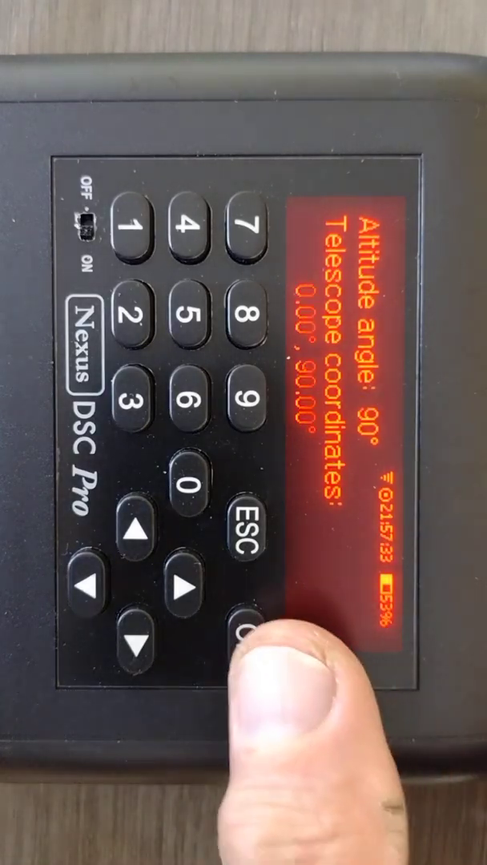
Accept the 90° altitude reference and scroll the ALIGN I star list back to Polaris.
left_click(248, 636)
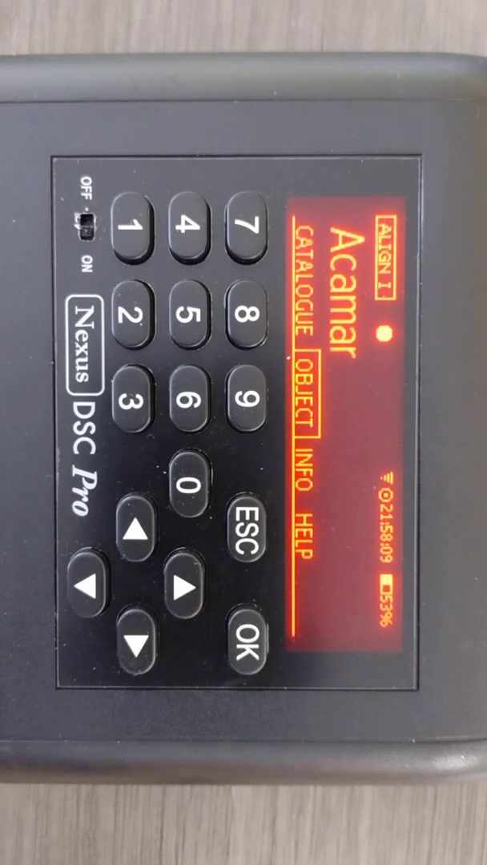
left_click(140, 535)
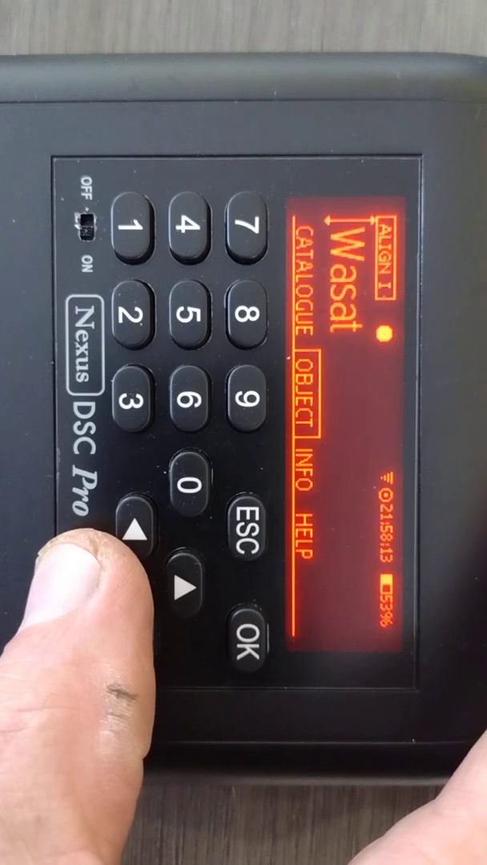
left_click(137, 531)
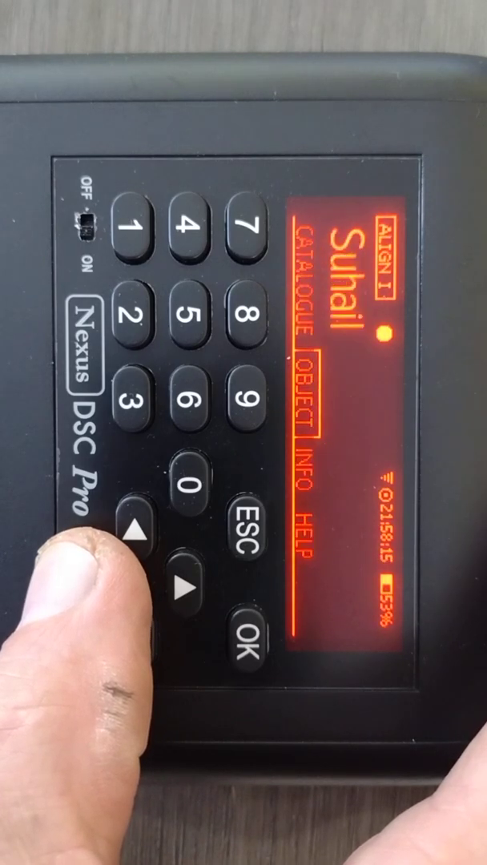
left_click(138, 550)
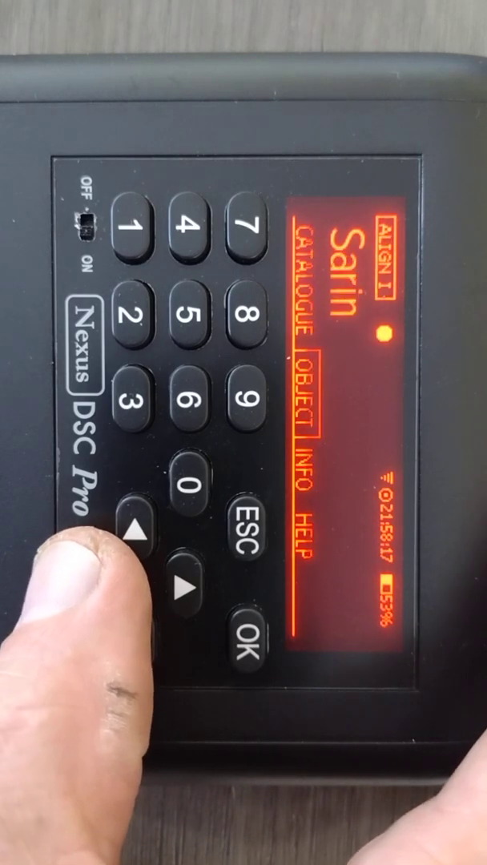
left_click(140, 551)
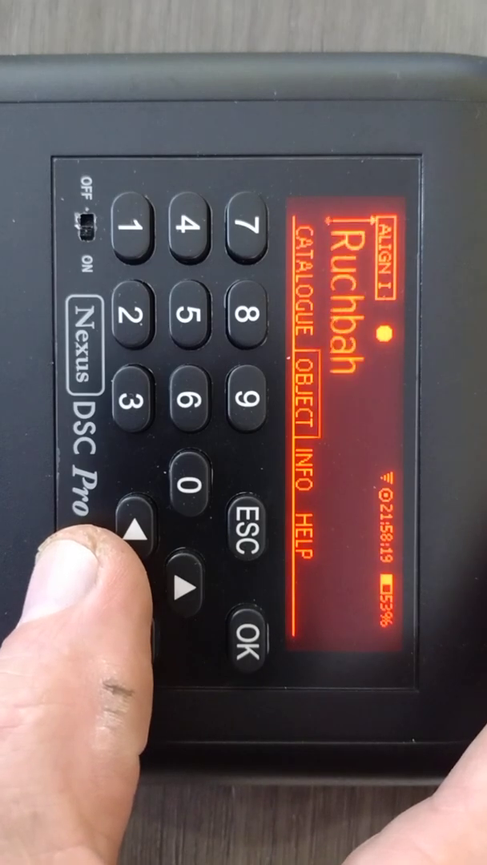
left_click(139, 539)
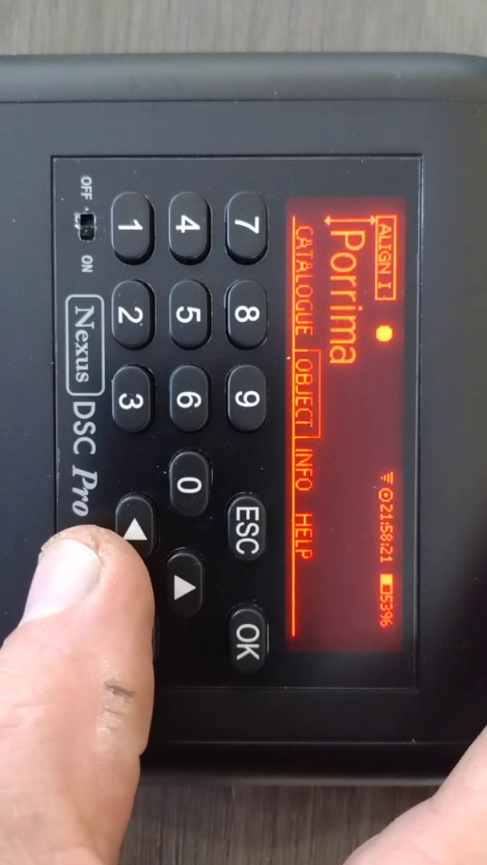
left_click(140, 551)
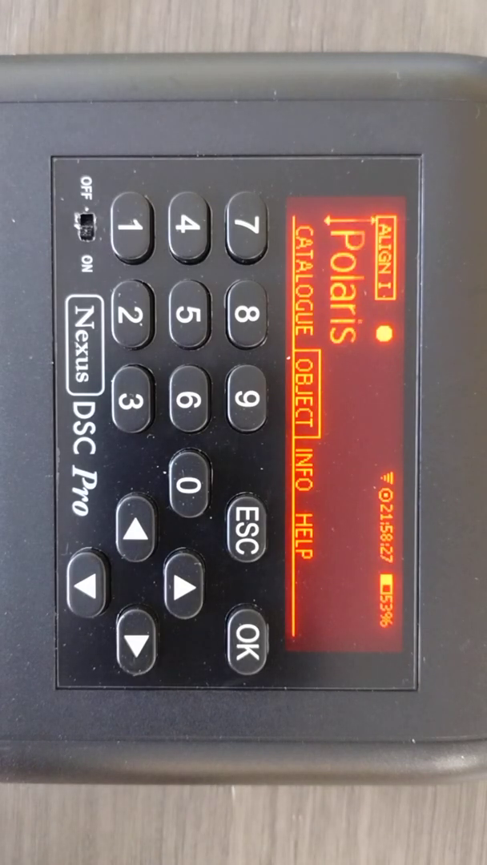
left_click(245, 649)
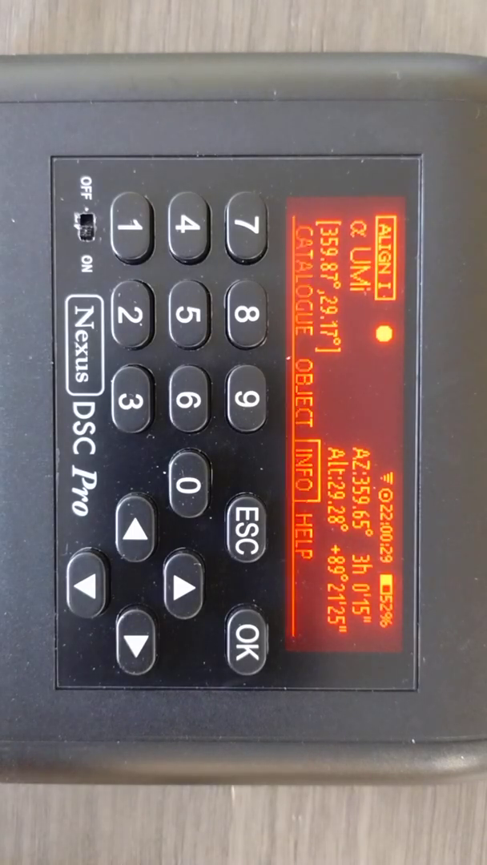
Record Polaris as the first aligned star and advance to ALIGN II with α Eri.
left_click(249, 649)
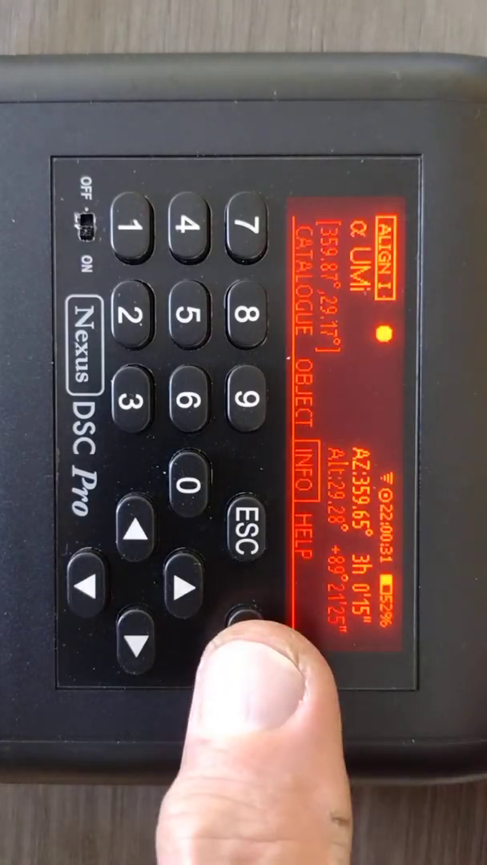
left_click(245, 636)
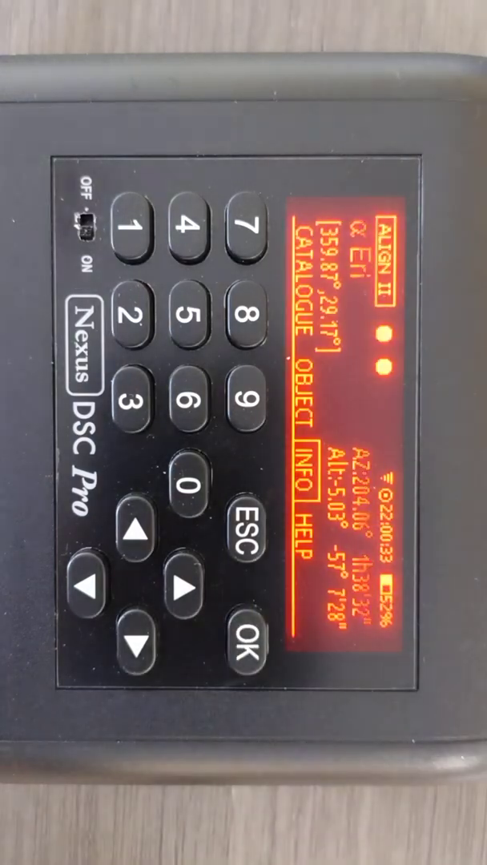